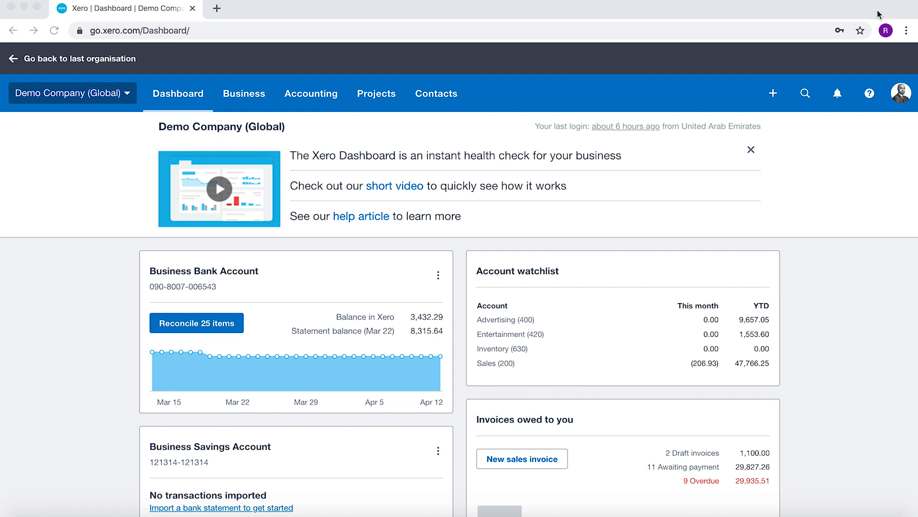
mouse_move(456, 89)
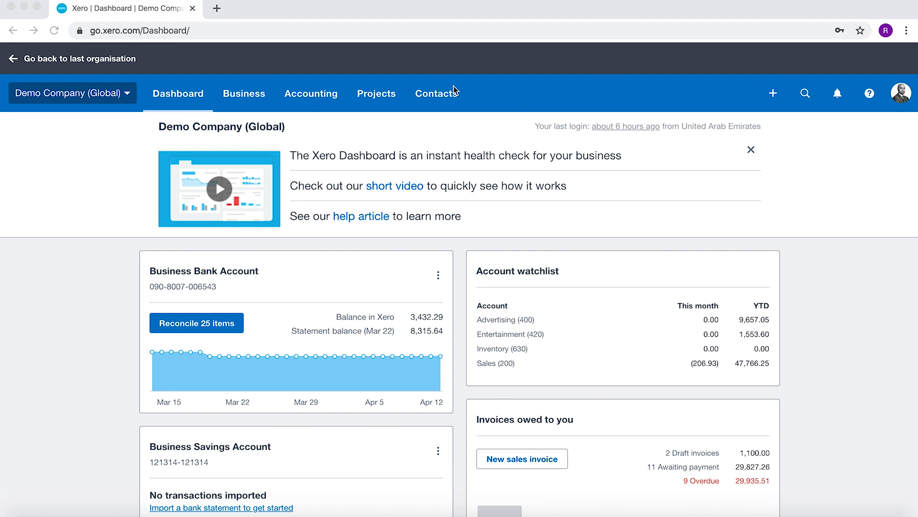
Navigate from the dashboard via Accounting > Advanced to the Tracking categories settings.
left_click(311, 93)
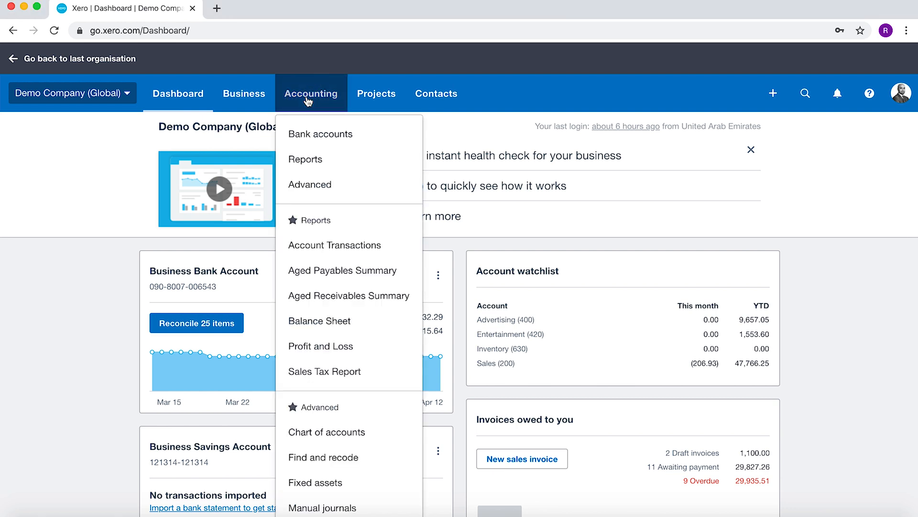
left_click(309, 183)
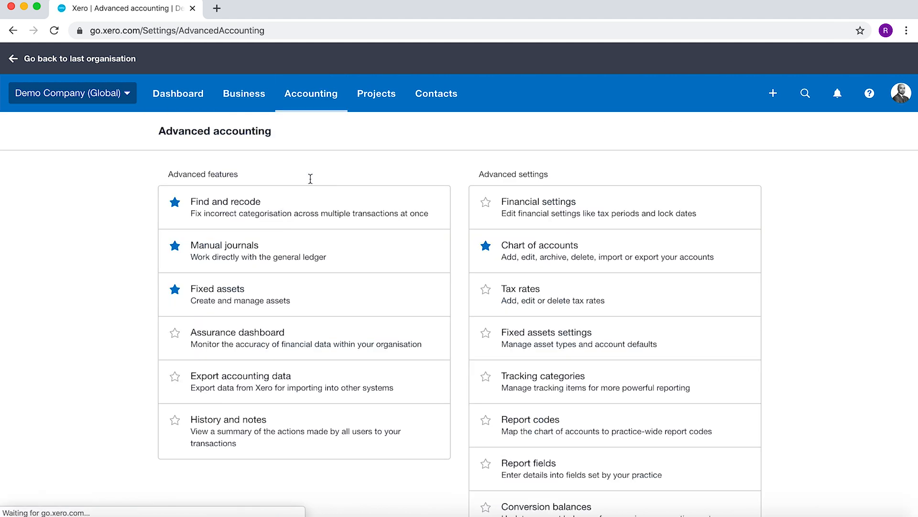
mouse_move(226, 230)
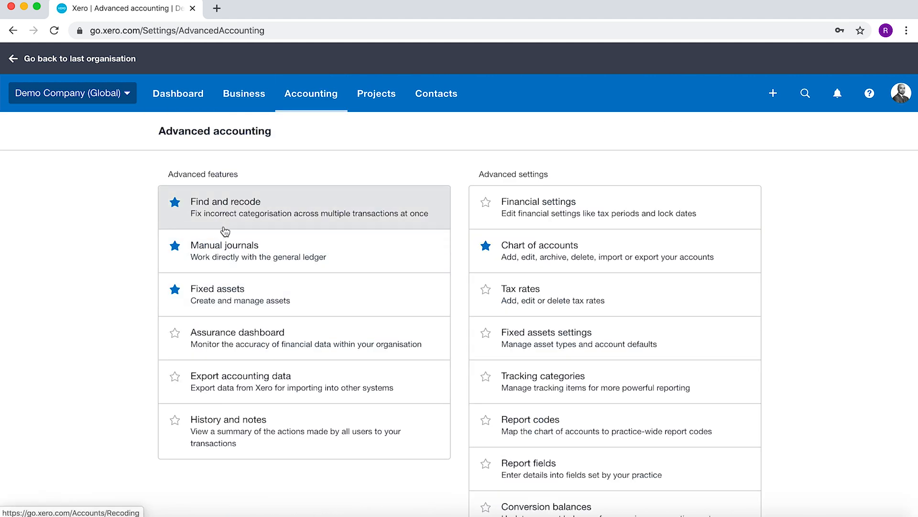
left_click(543, 381)
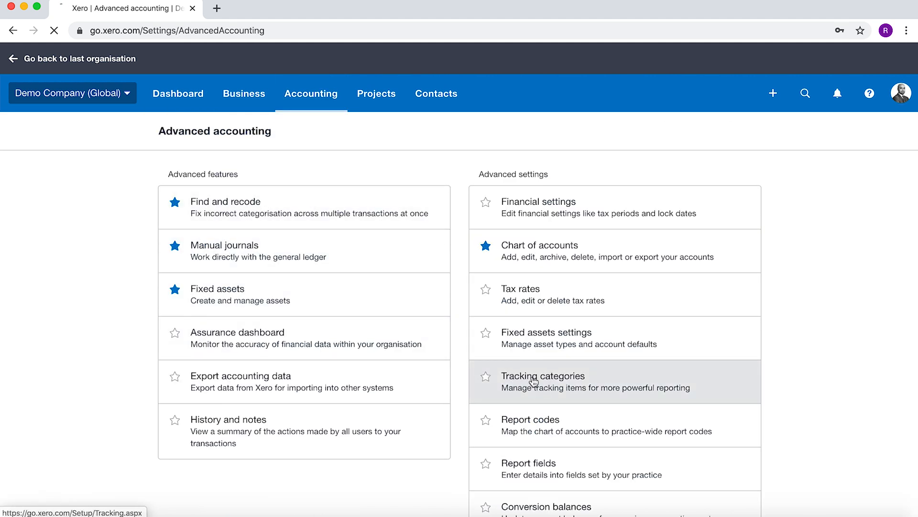
Load the Tracking categories page showing Region with Eastside, North, South and West Coast.
left_click(543, 376)
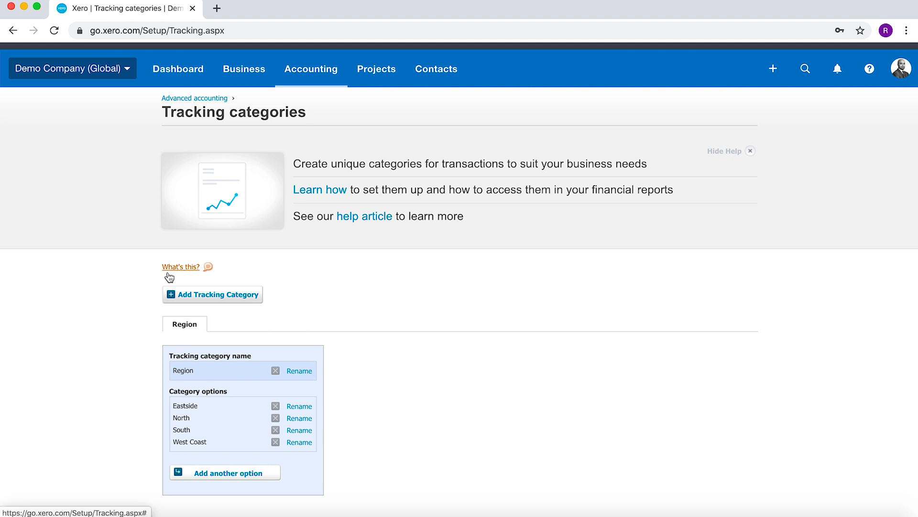
mouse_move(214, 301)
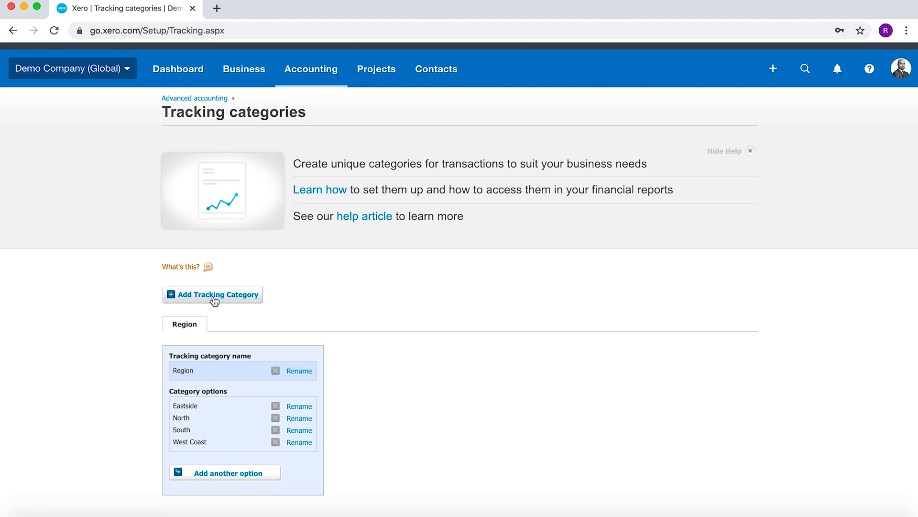
Create a tracking category named Product with options A, B and C and save it.
left_click(212, 294)
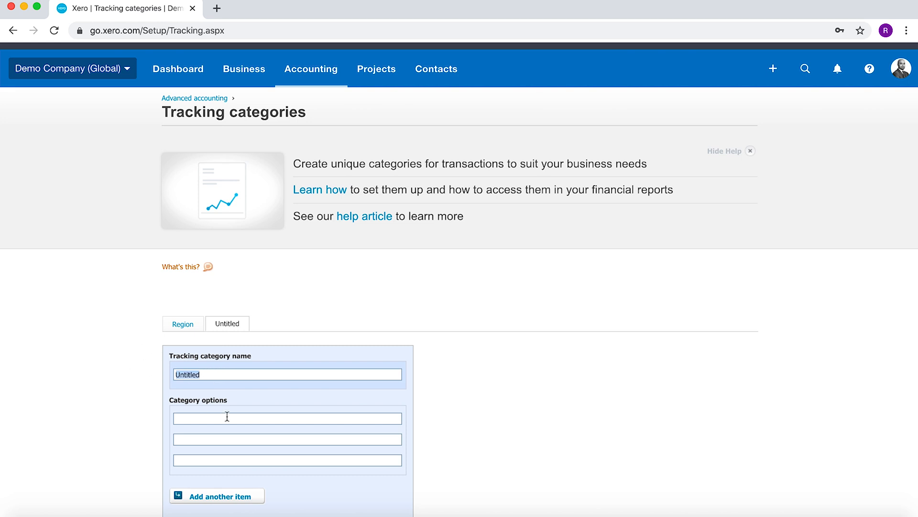
type("Product")
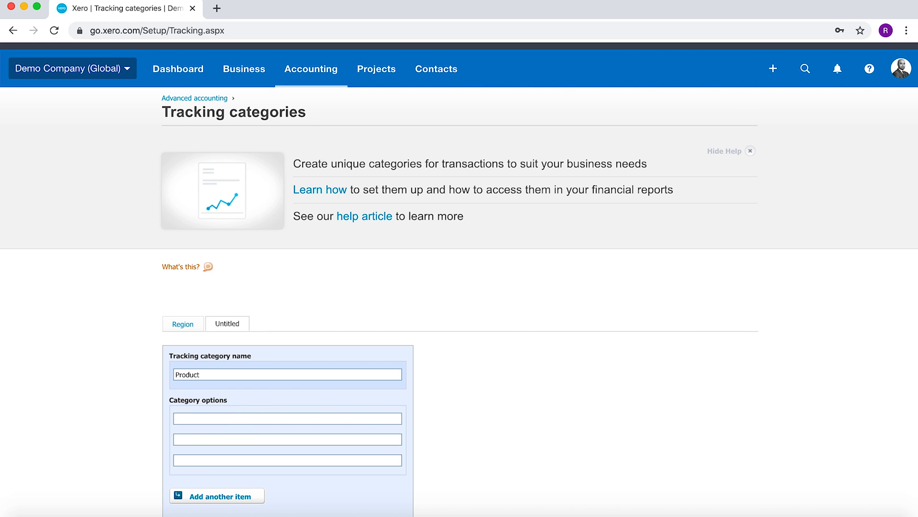
type("B")
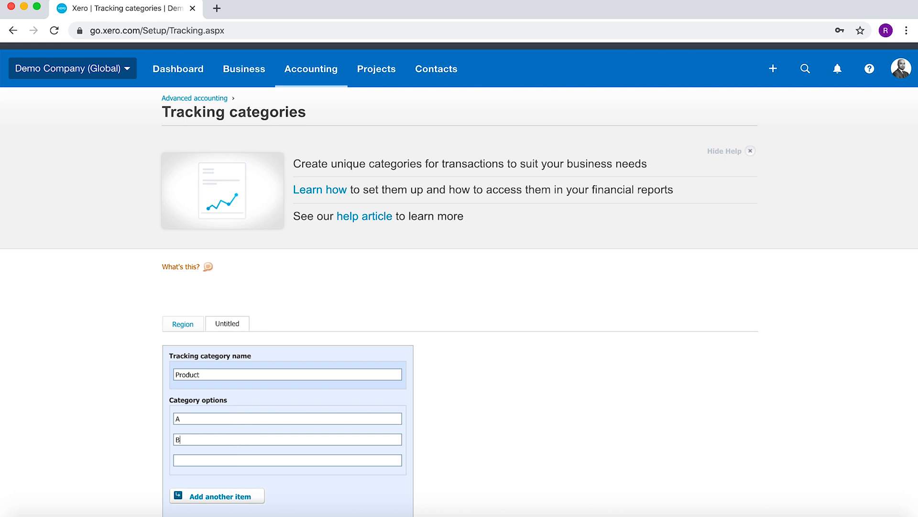
type("C")
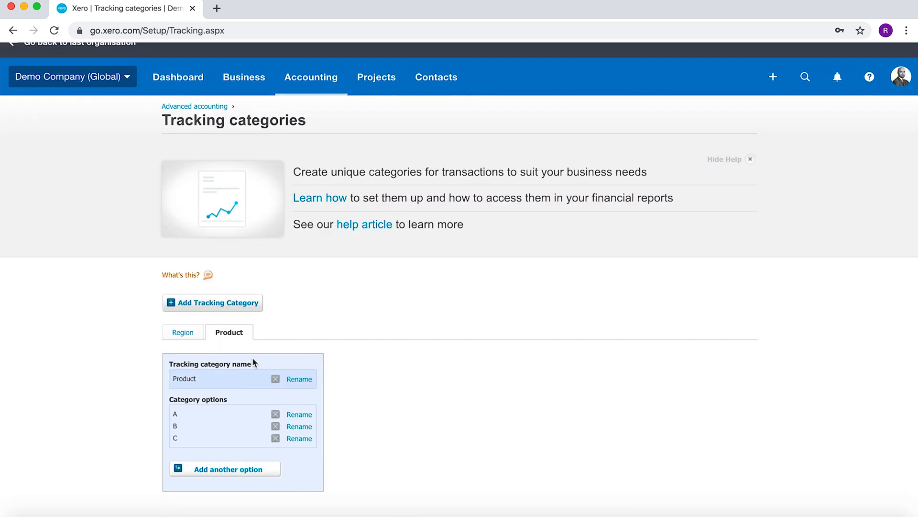
Review the Region category and then the Product category with its options.
left_click(182, 332)
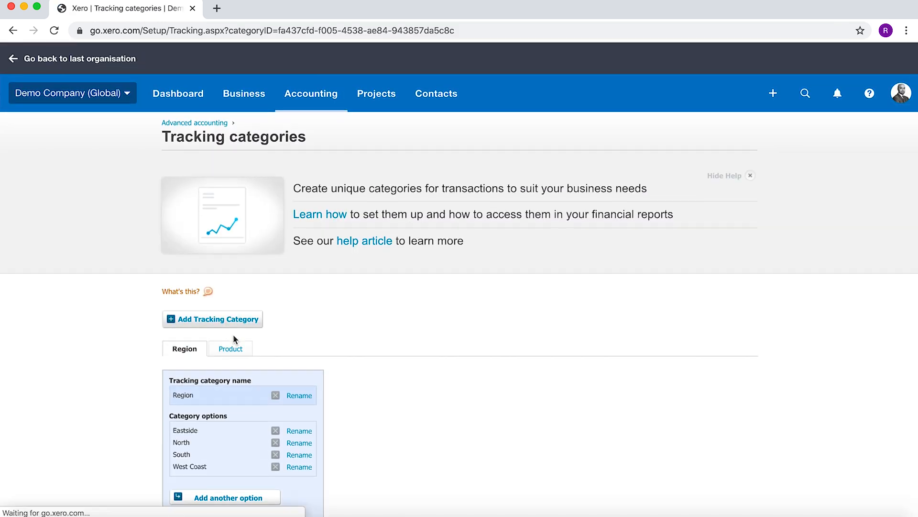
scroll("up", 3)
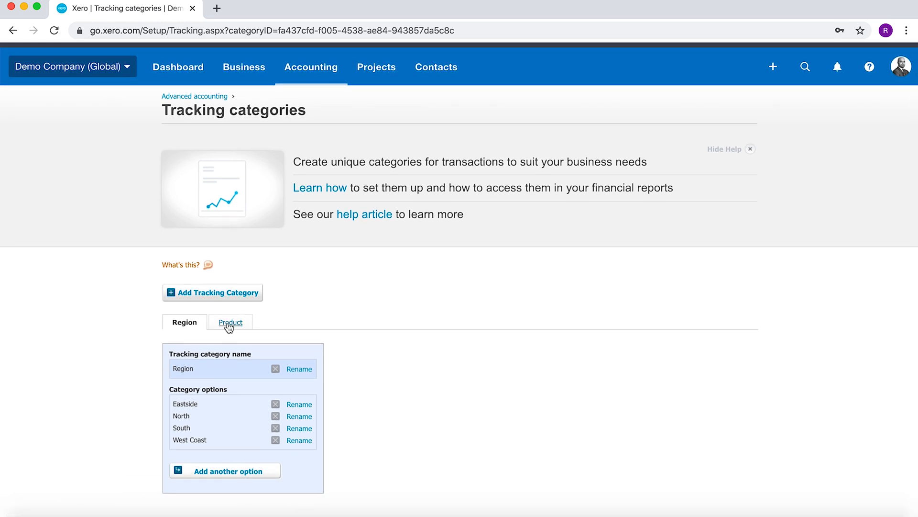
left_click(230, 322)
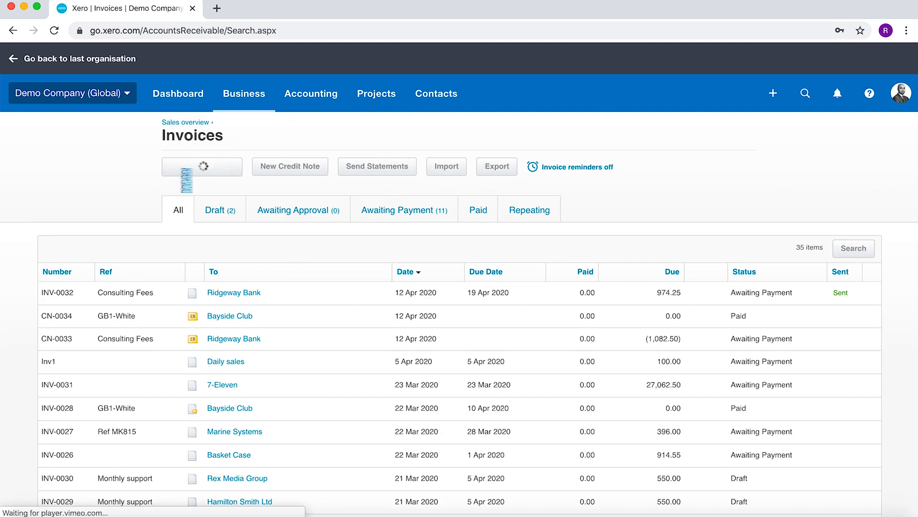
Start a new sales invoice and confirm its lines show Region and Product columns.
left_click(201, 167)
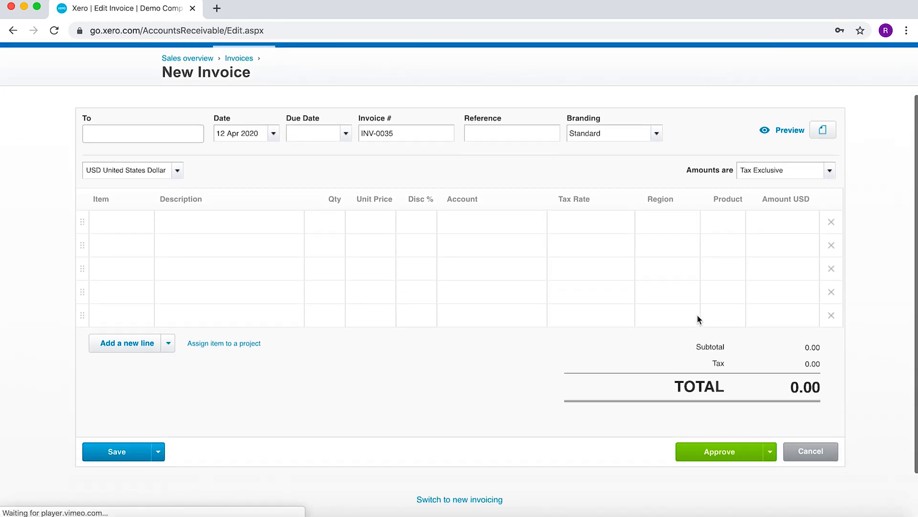
left_click(667, 222)
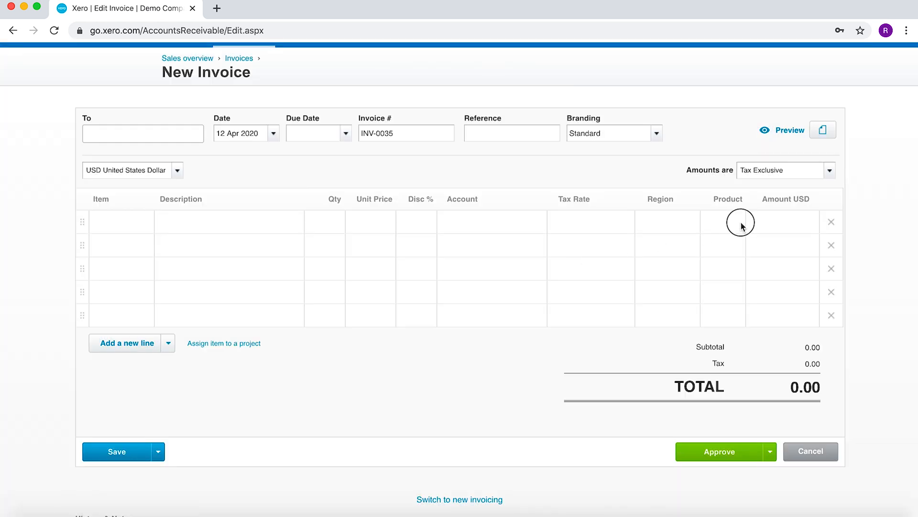
scroll("up", 3)
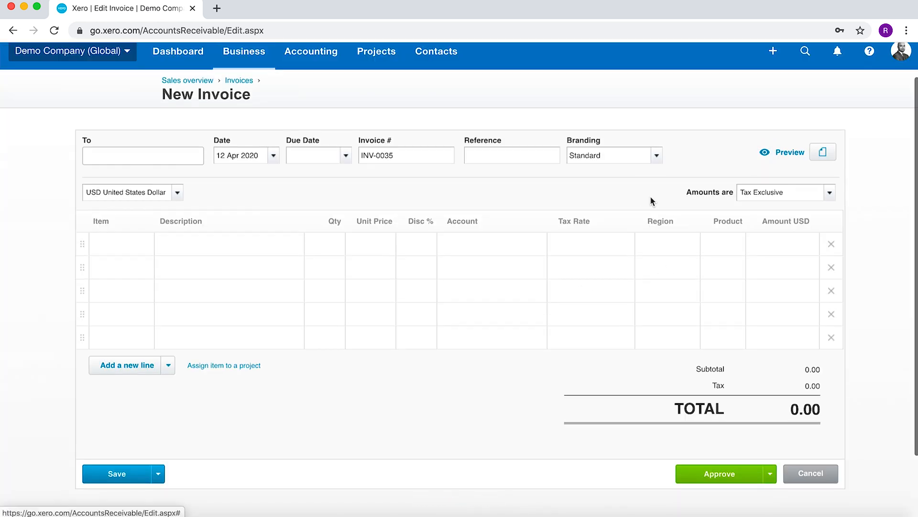
left_click(243, 52)
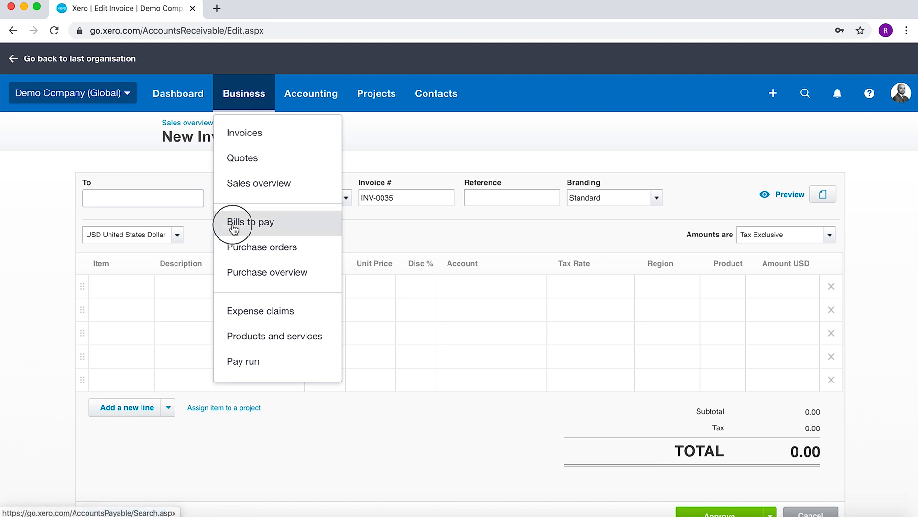
Start a new bill and check the Region choices on a bill line.
left_click(250, 221)
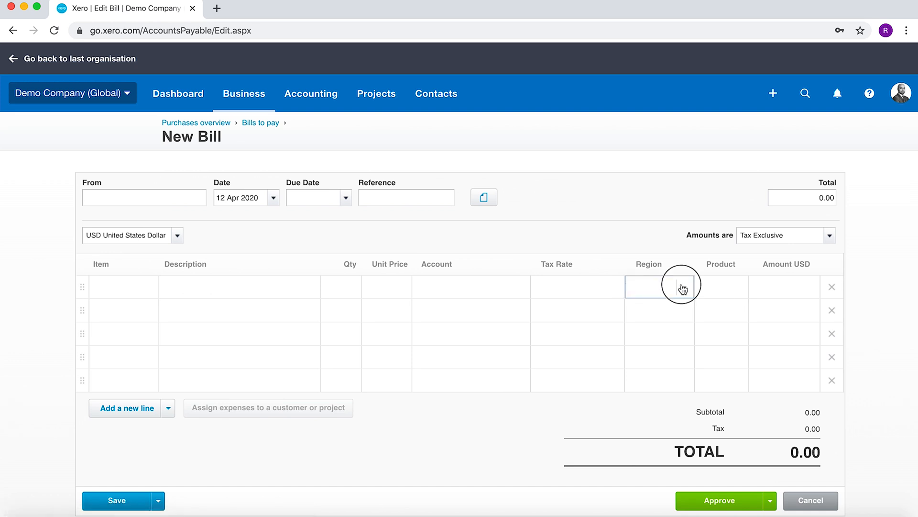
left_click(659, 287)
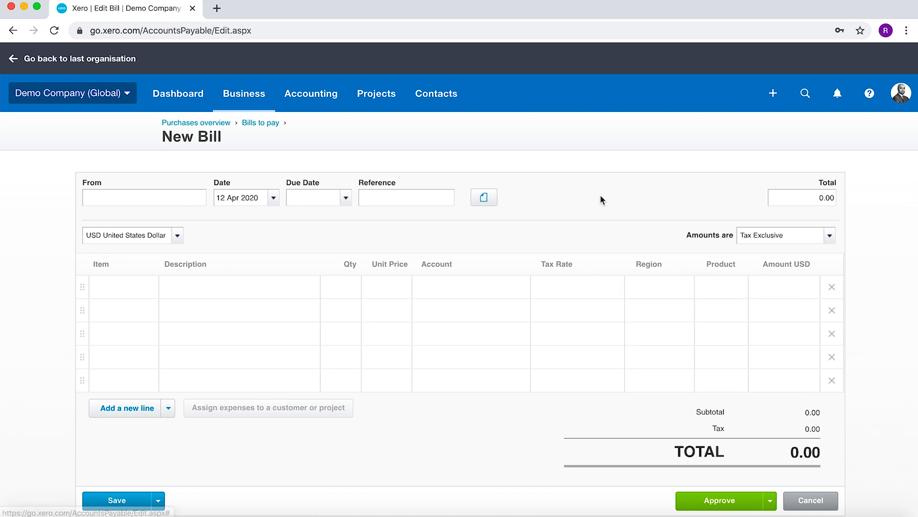
left_click(311, 93)
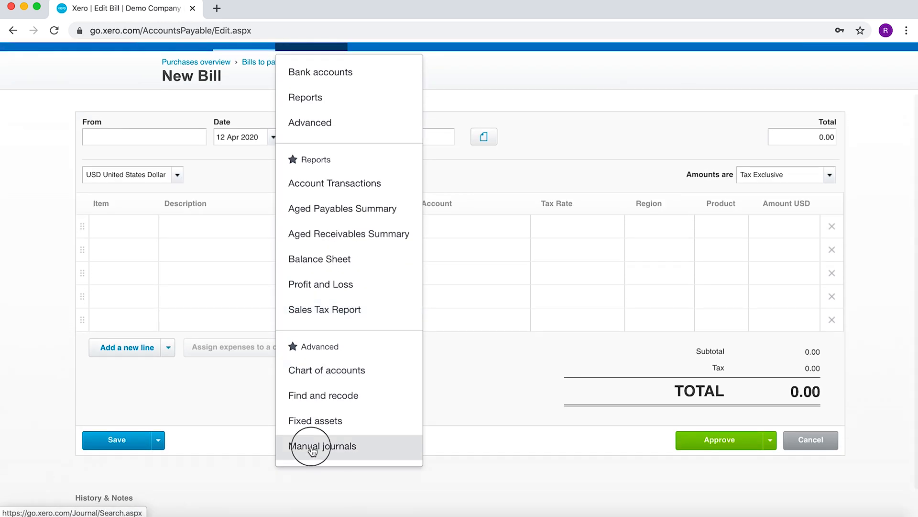
Start a new manual journal, check its Region column, then cancel it.
left_click(321, 446)
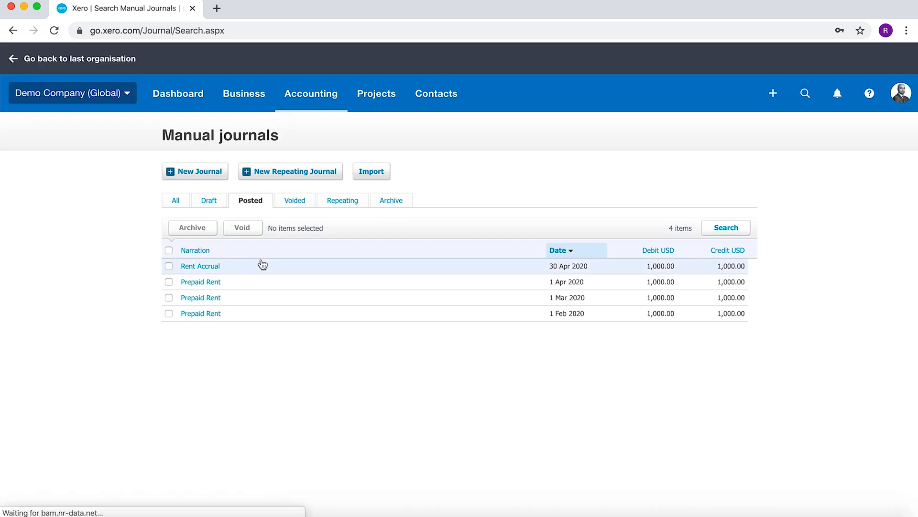
left_click(195, 171)
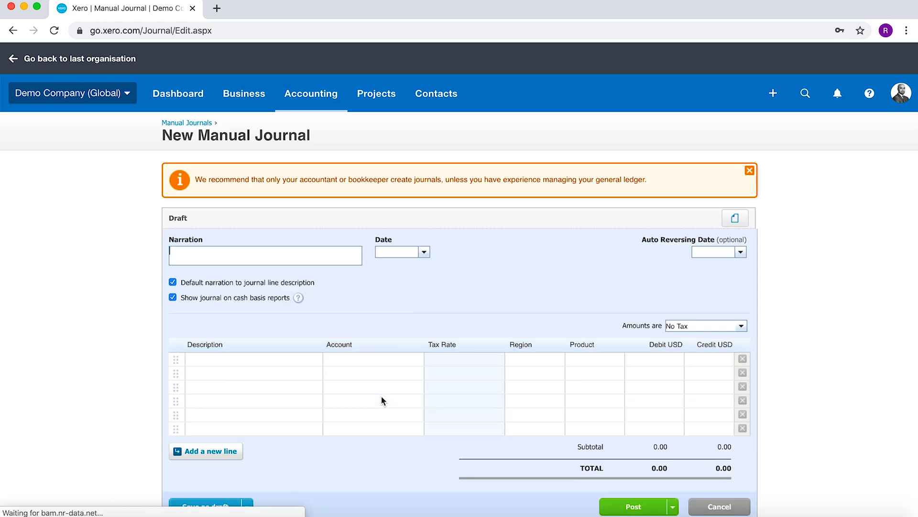
left_click(530, 358)
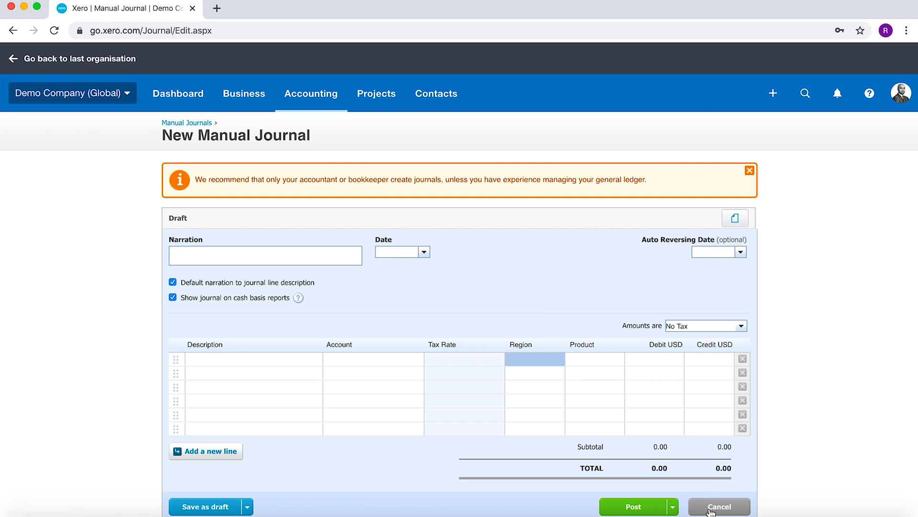
left_click(718, 506)
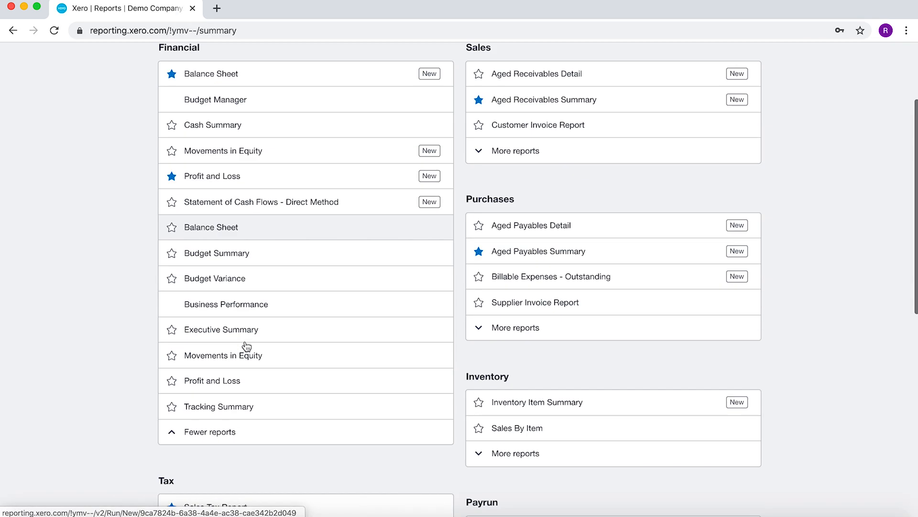
Open the Profit and Loss report for the month ended 30 April 2020.
left_click(212, 381)
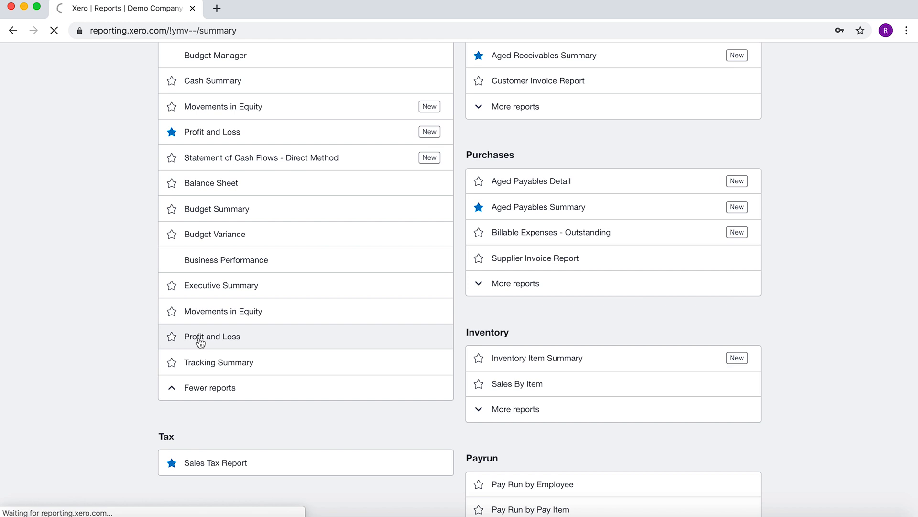
left_click(212, 336)
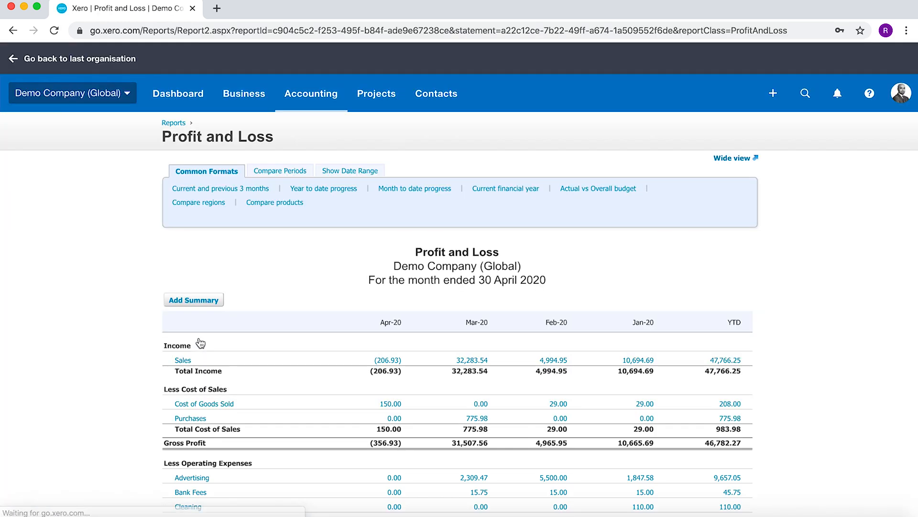
scroll("down", 3)
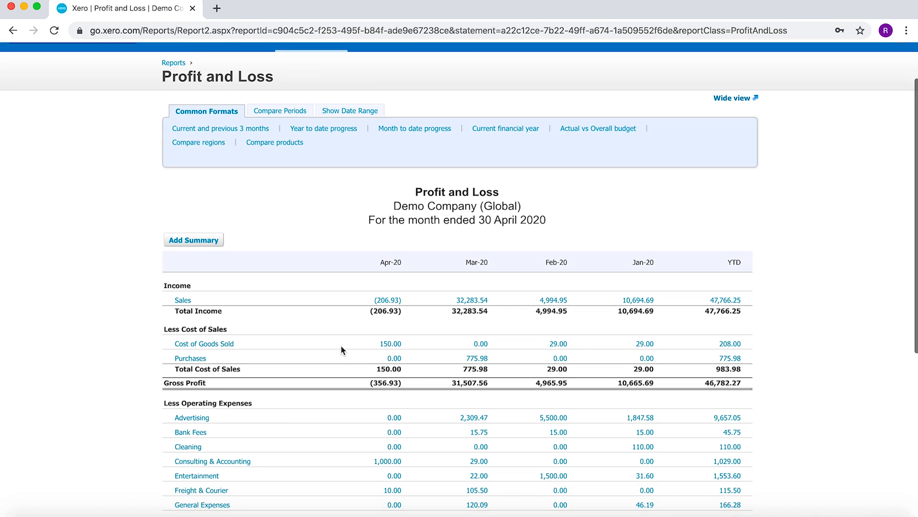
mouse_move(391, 234)
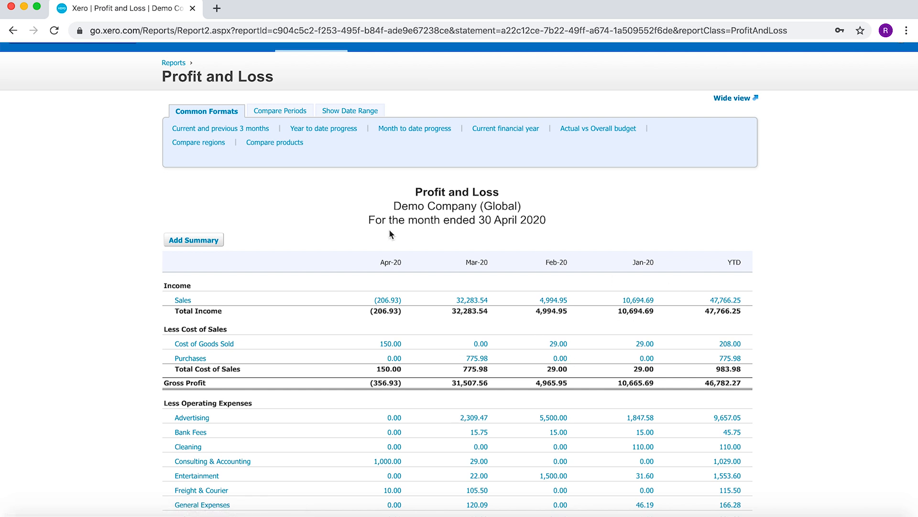
mouse_move(320, 342)
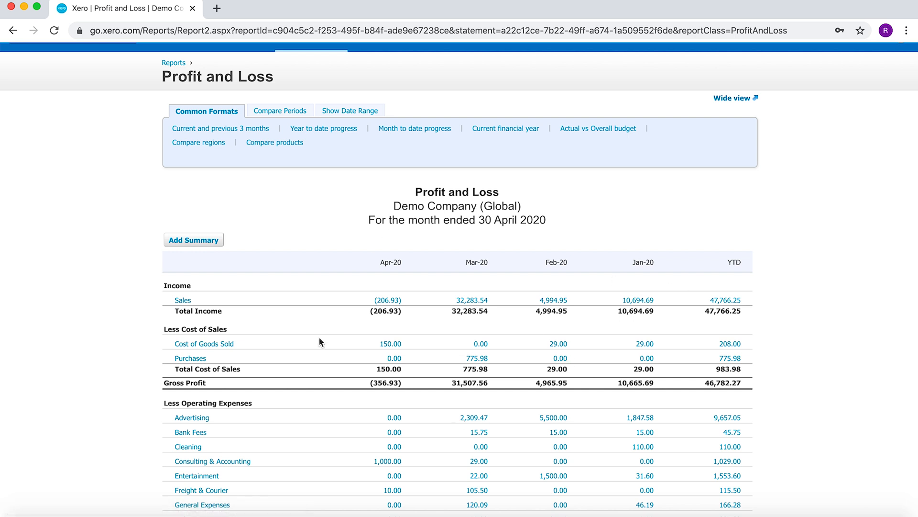
mouse_move(386, 226)
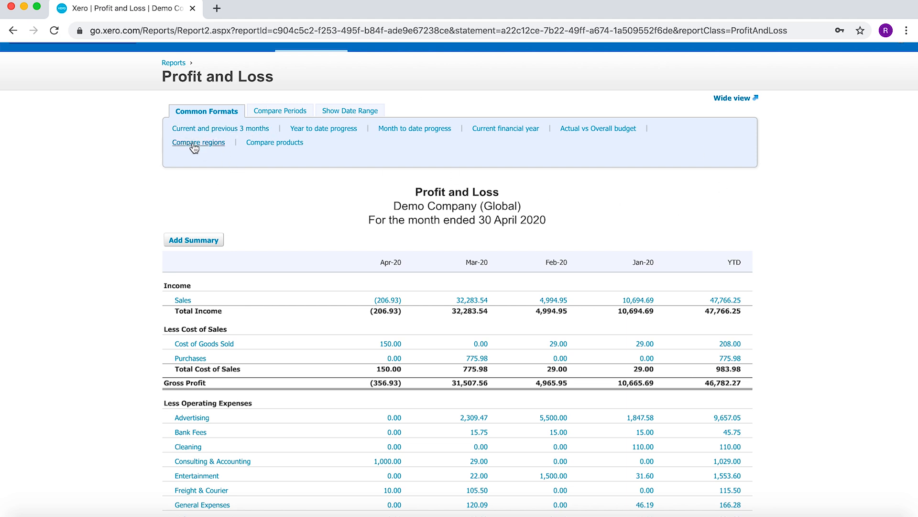
Compare Eastside, North, South and Unassigned regions for January–April 2020, down to Net Profit.
left_click(198, 142)
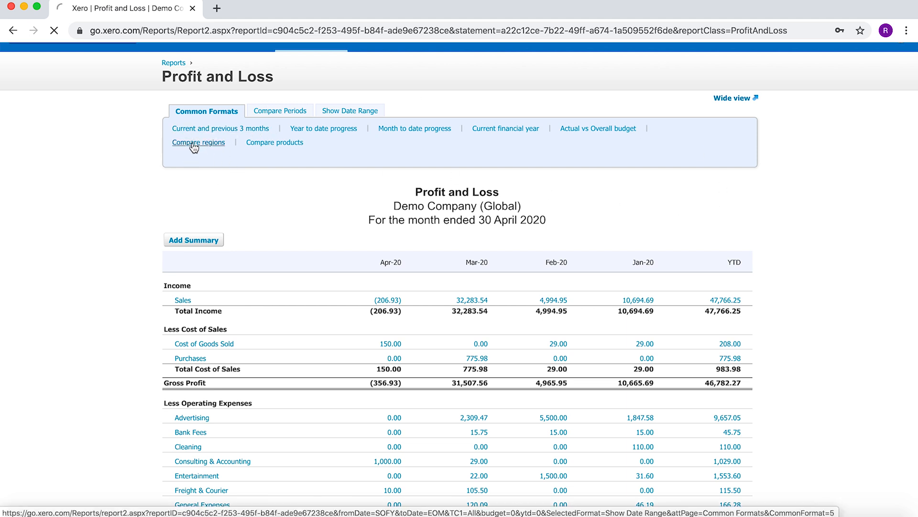
left_click(198, 142)
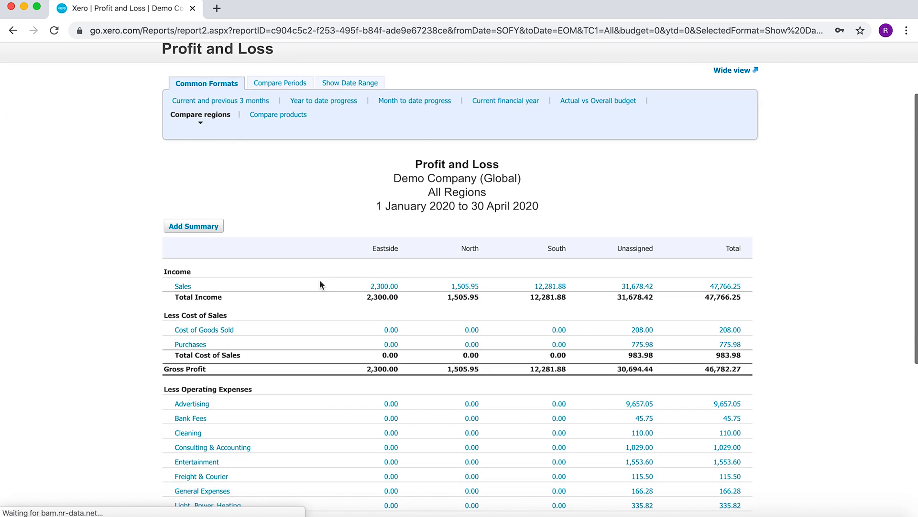
scroll("down", 3)
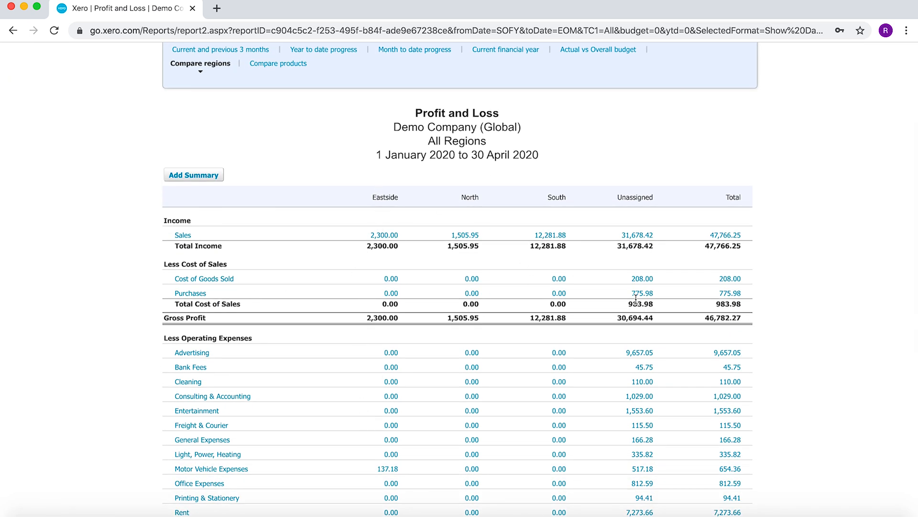
scroll("down", 3)
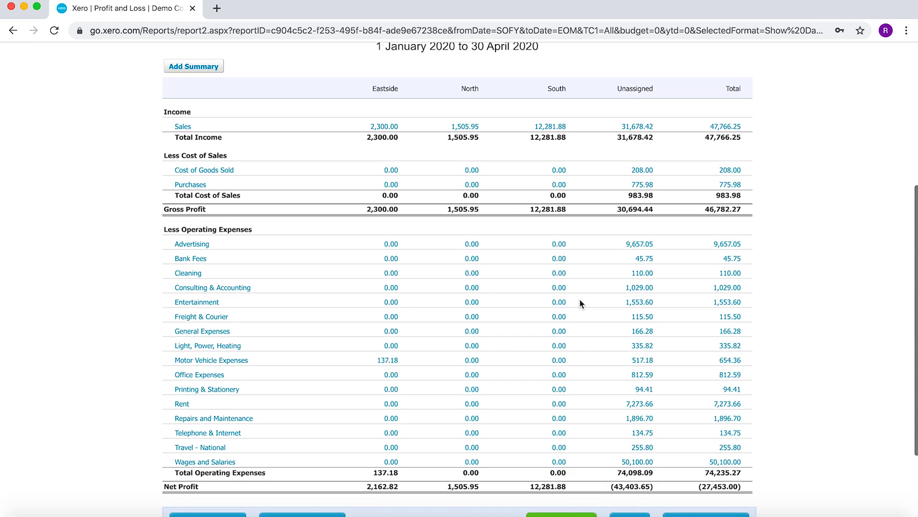